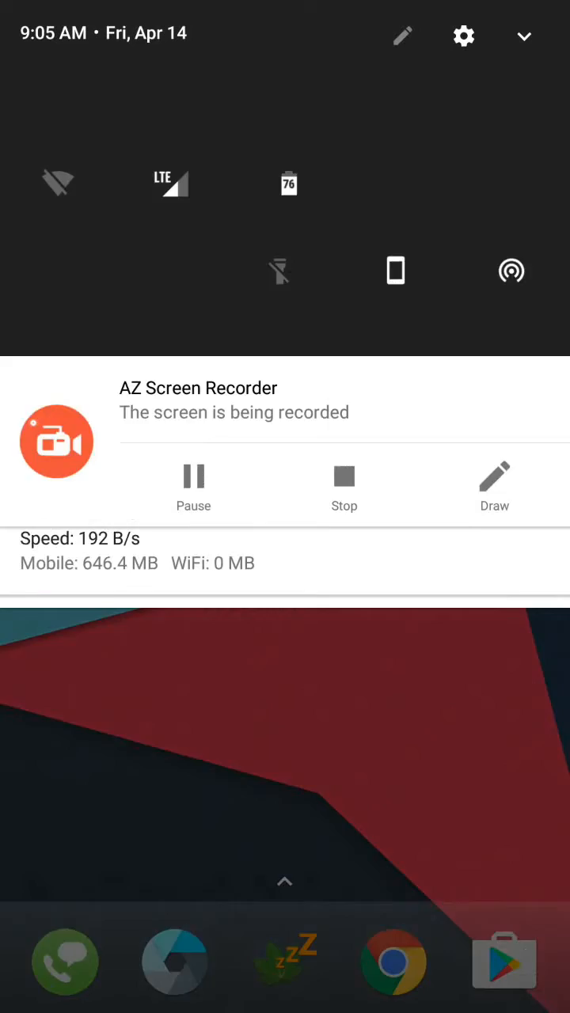
Open Settings from the notification shade gear and reach the System section
left_click(462, 36)
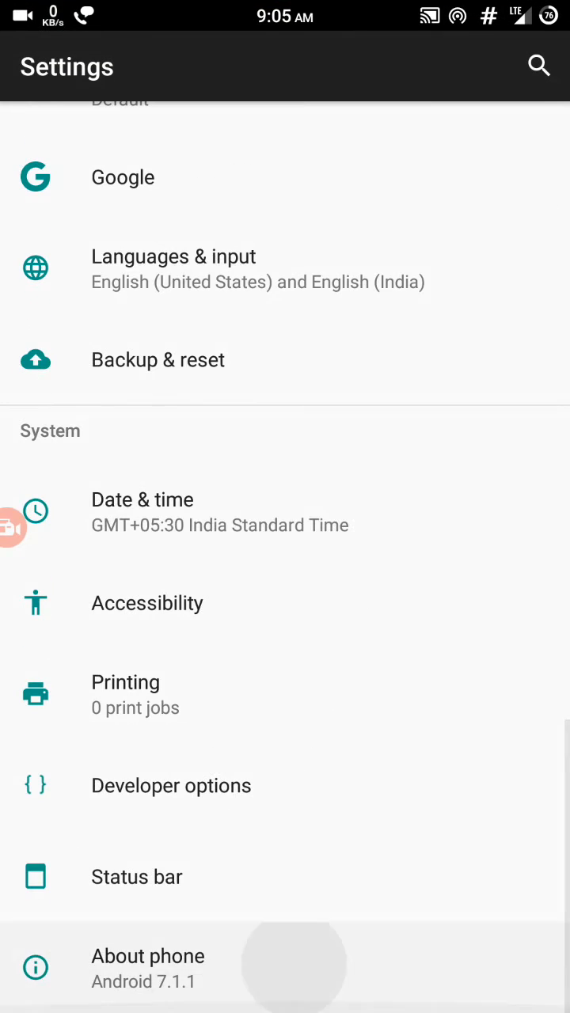
left_click(149, 956)
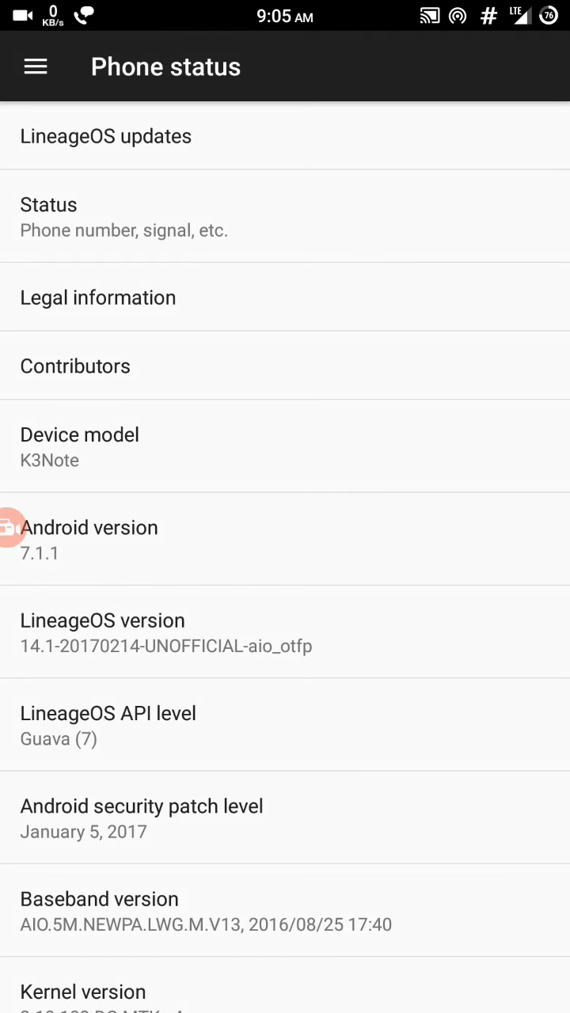
left_click(35, 66)
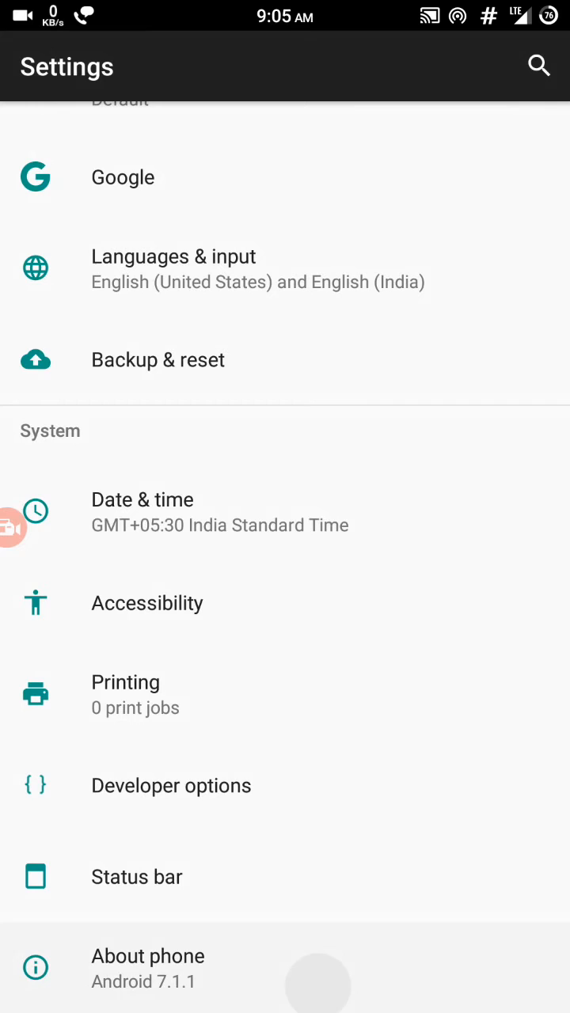
Return to the home screen with its wallpaper, date and app dock
left_click(149, 955)
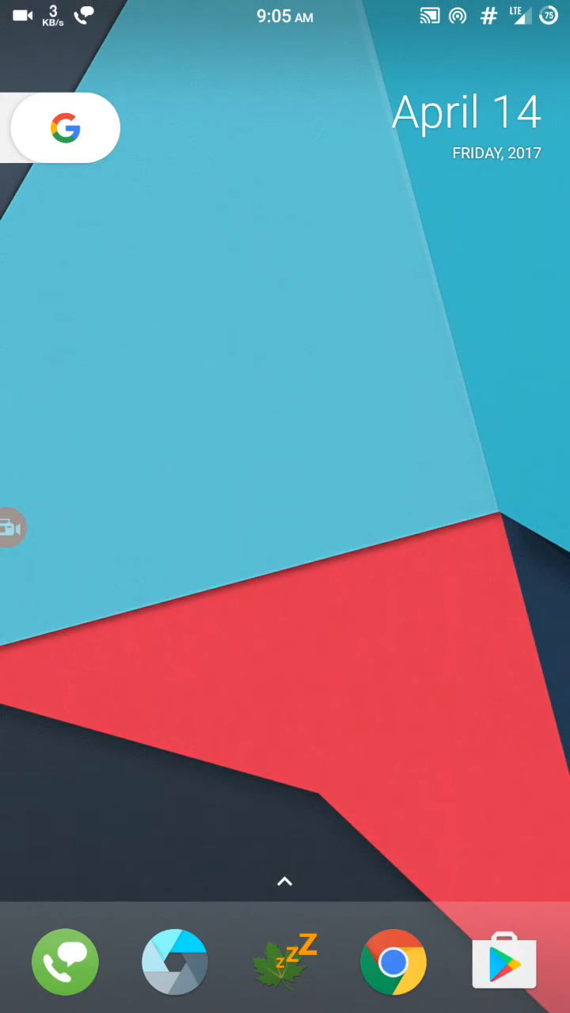
Bring up the app drawer and scroll through the alphabetical list of installed apps
left_click(63, 127)
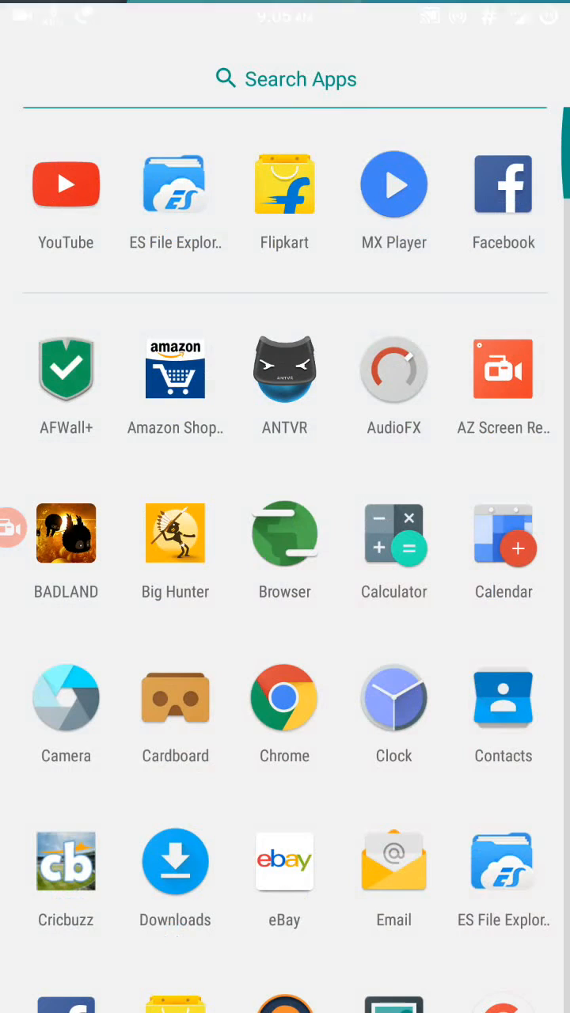
scroll("down", 3)
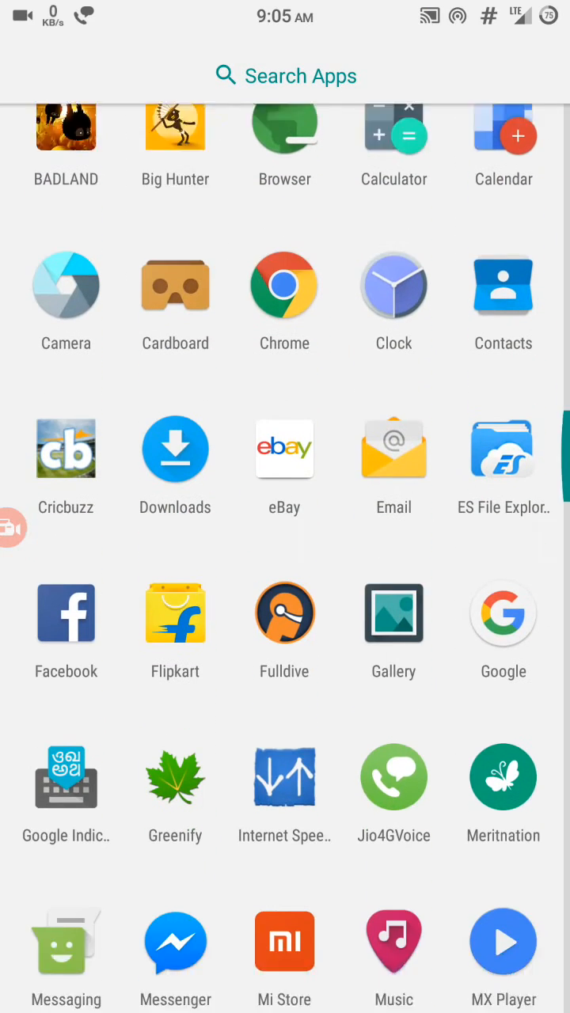
scroll("down", 3)
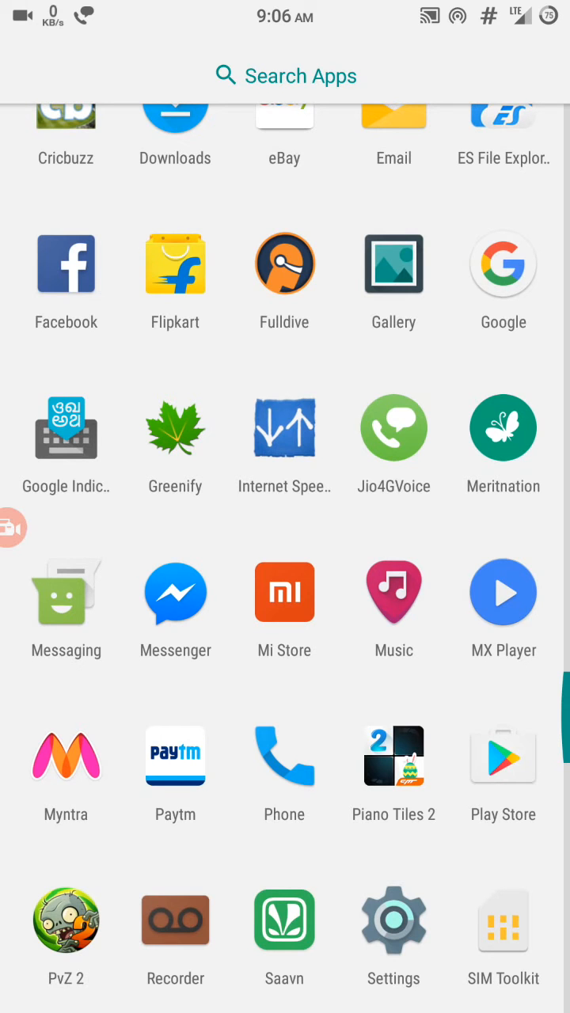
scroll("down", 3)
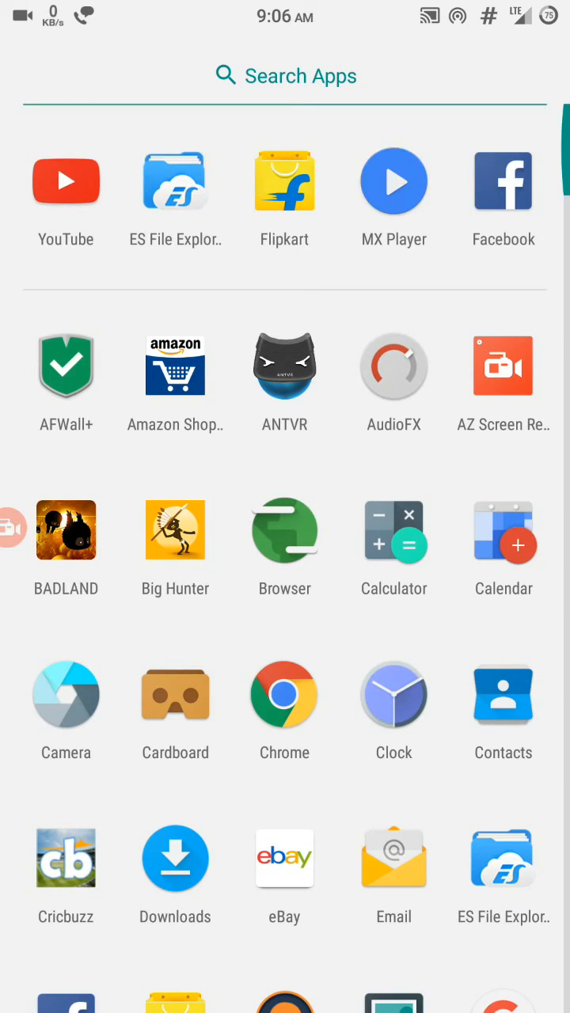